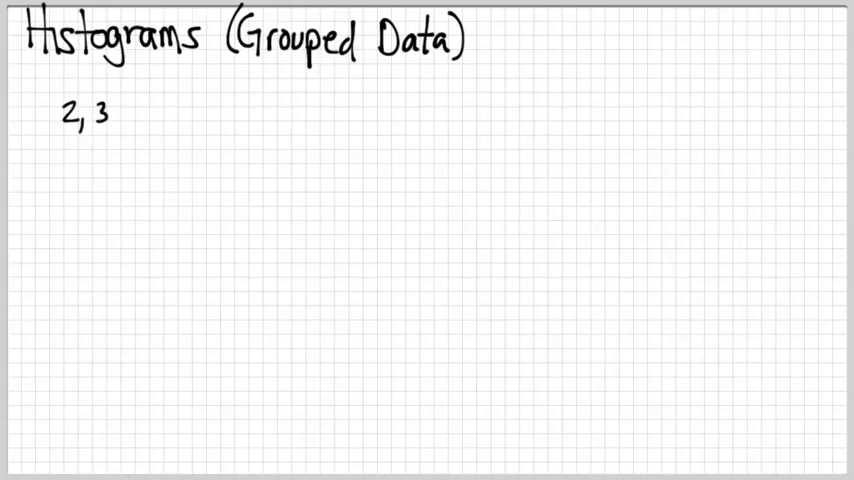
text(3, 39, 20, 23, 25, 1, 24,)
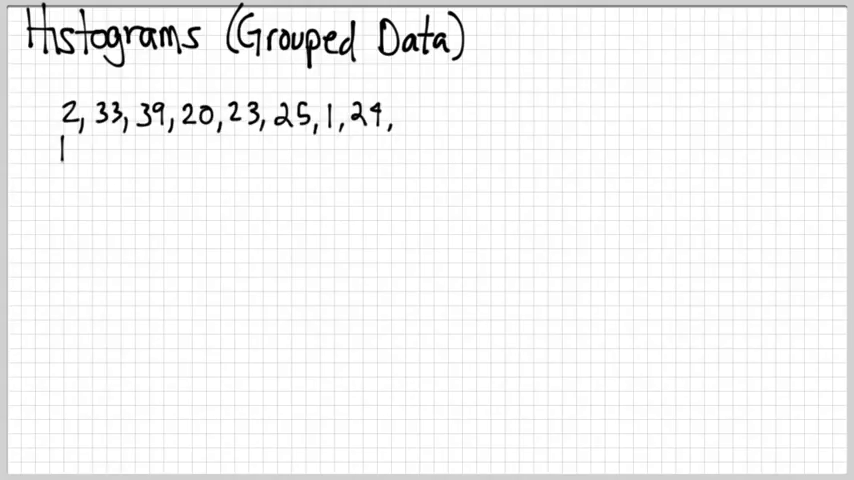
text(19, 18, 26, 22, 5, 35, 11, 2)
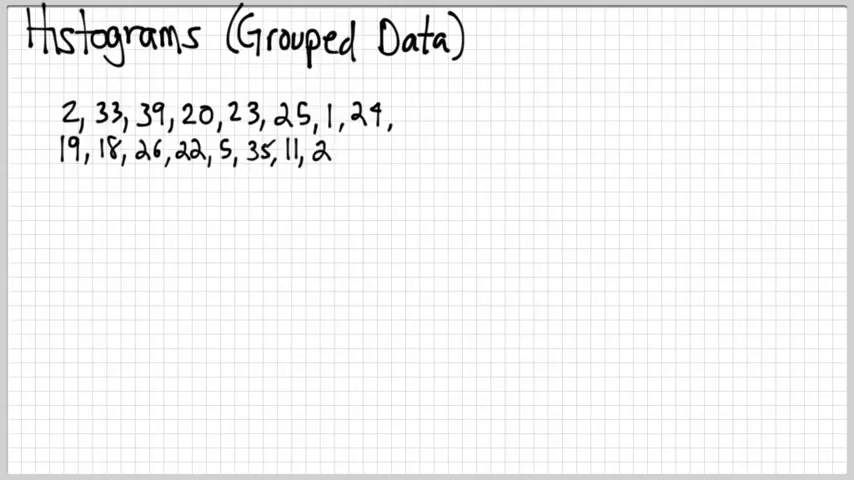
text(27, 19)
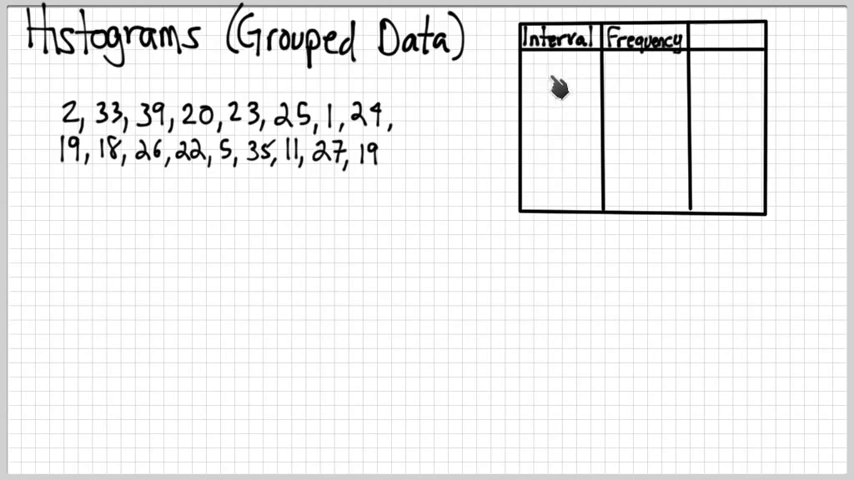
mouse_move(578, 80)
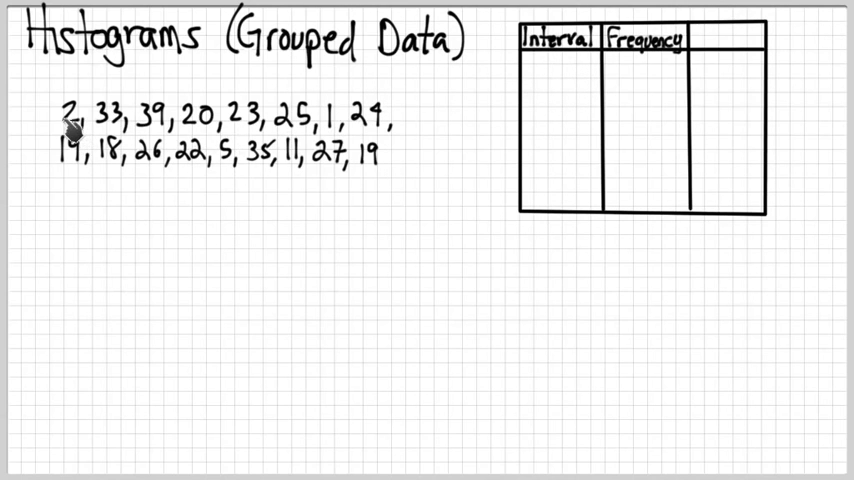
mouse_move(355, 123)
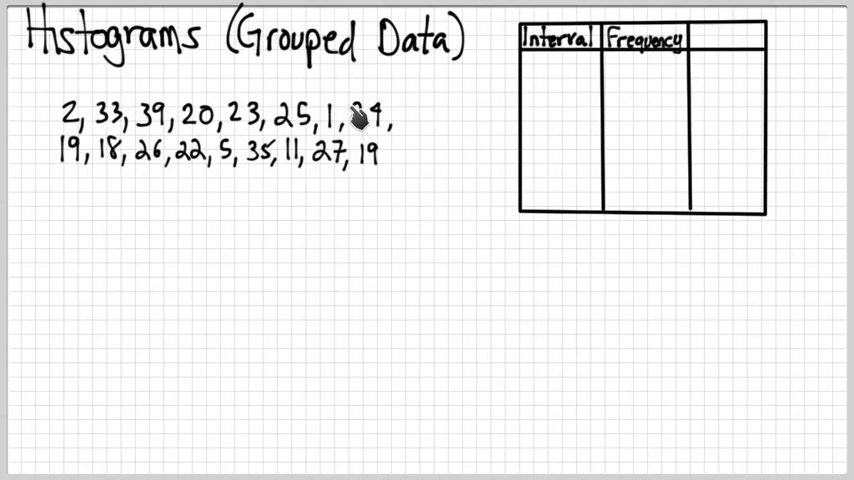
mouse_move(280, 160)
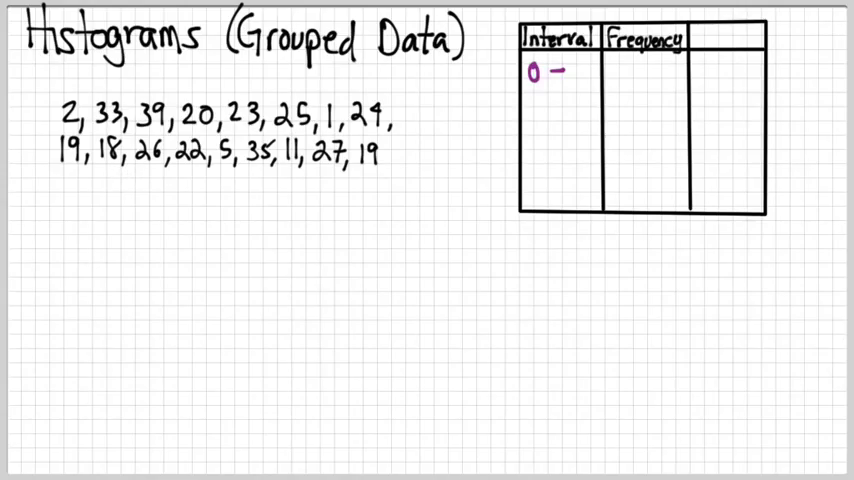
text(10 –)
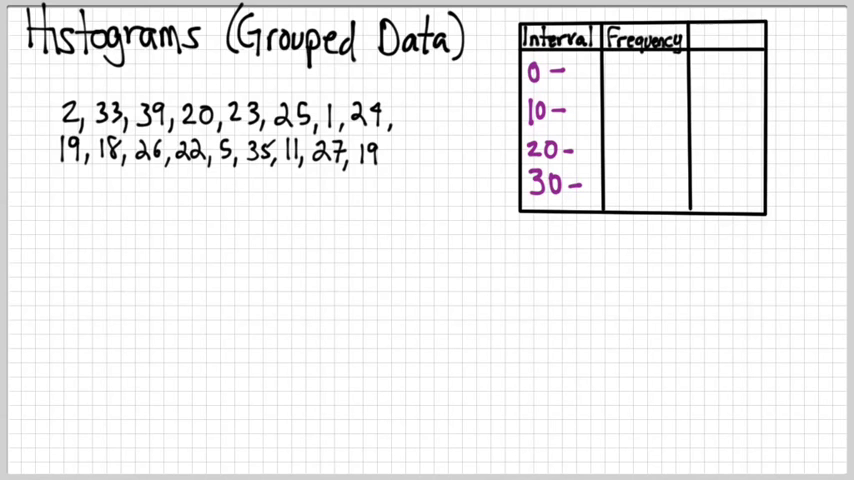
mouse_move(185, 181)
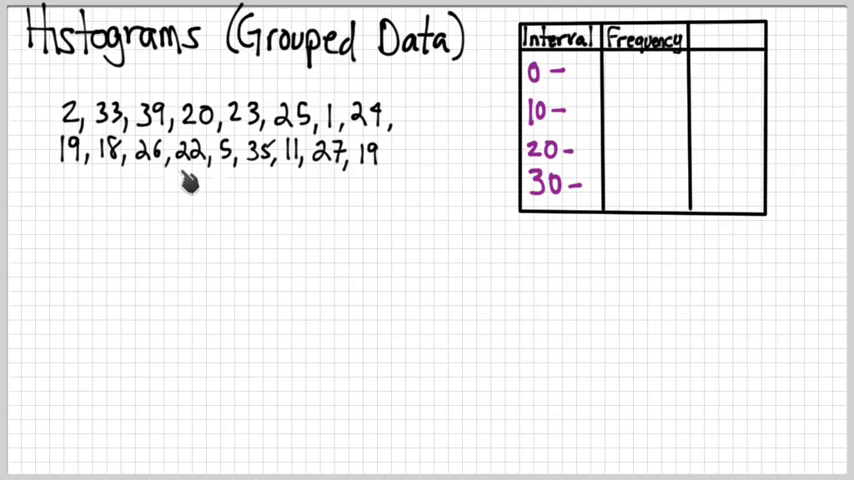
mouse_move(277, 172)
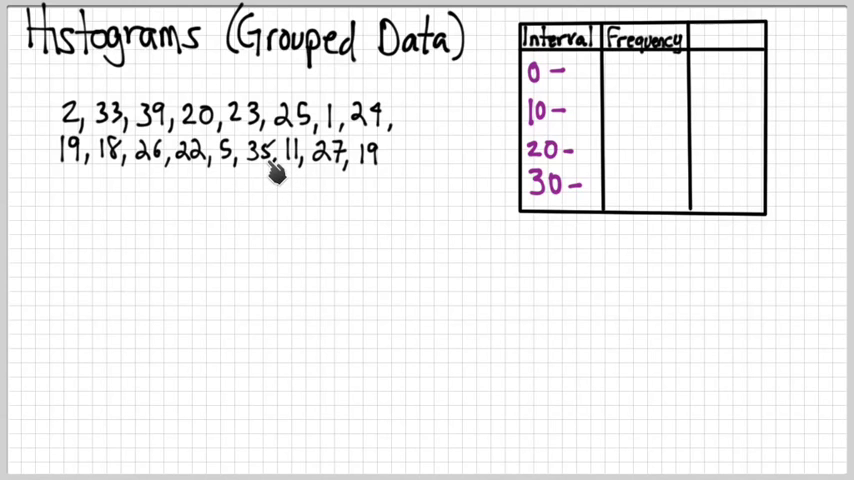
mouse_move(277, 172)
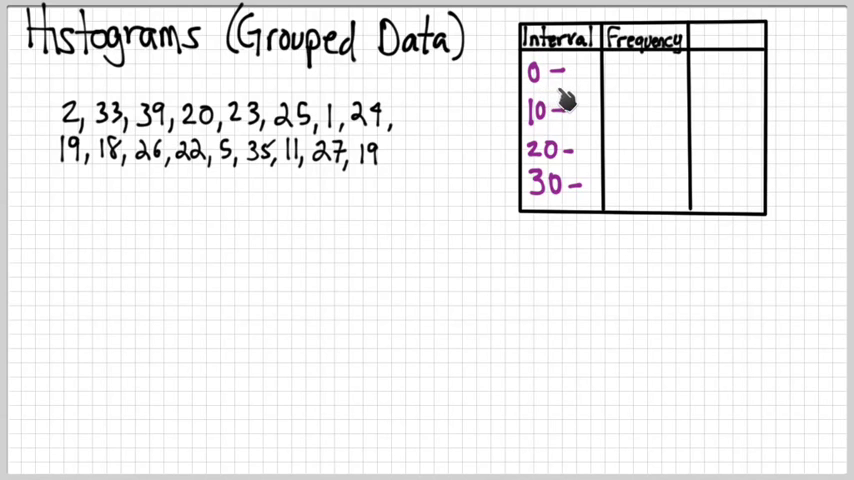
mouse_move(570, 148)
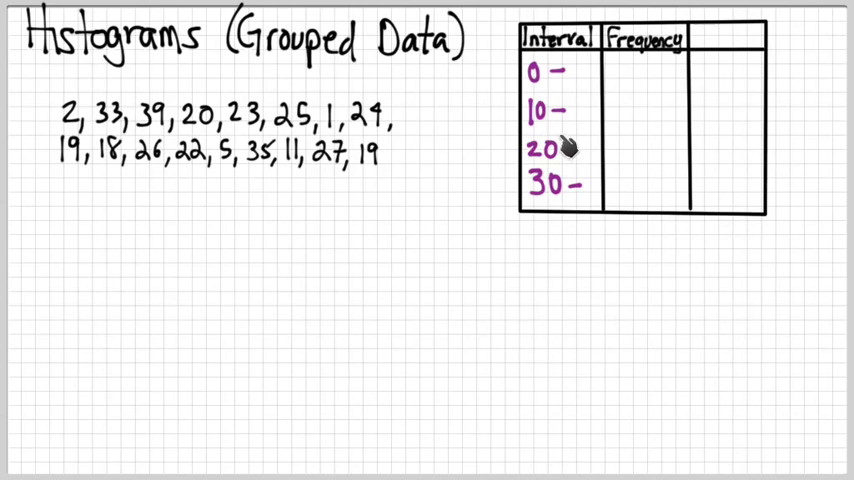
mouse_move(605, 140)
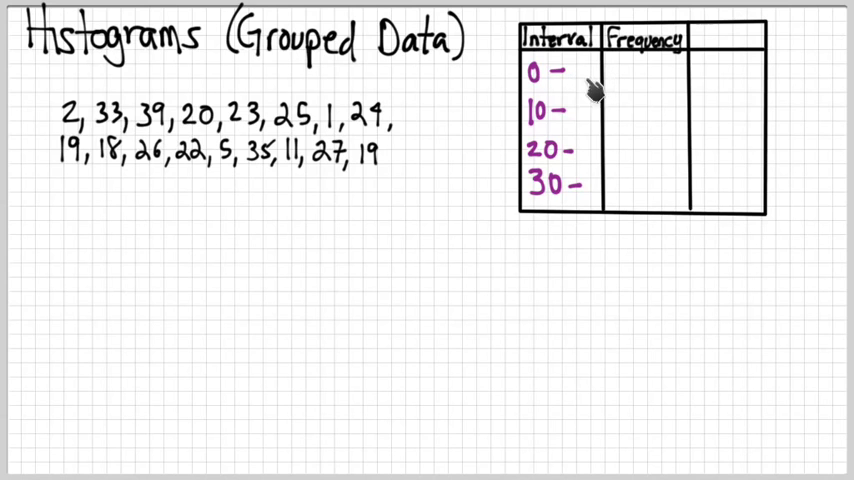
mouse_move(550, 128)
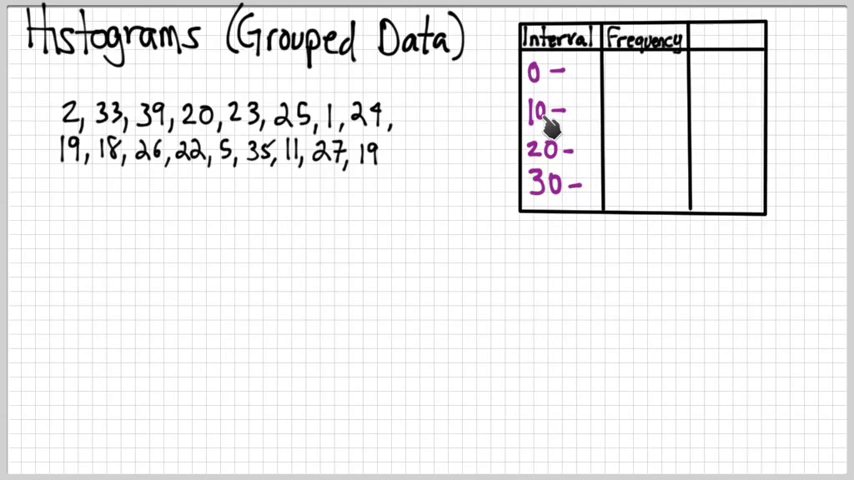
mouse_move(600, 110)
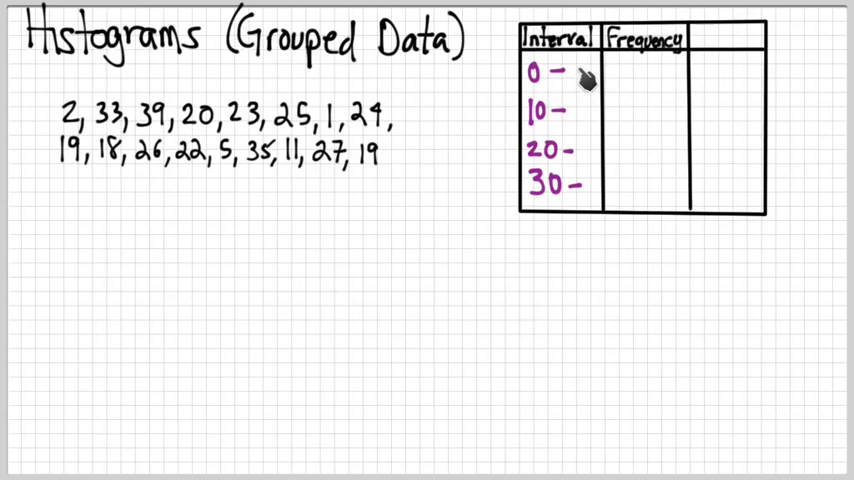
mouse_move(545, 80)
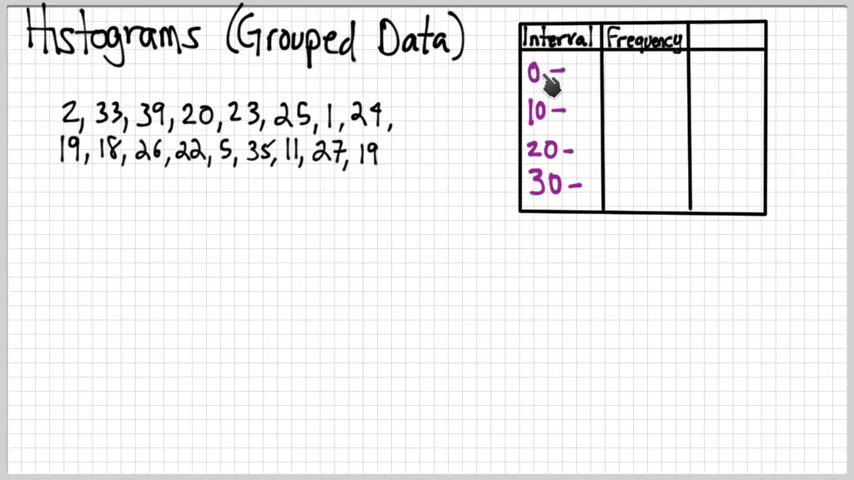
mouse_move(548, 135)
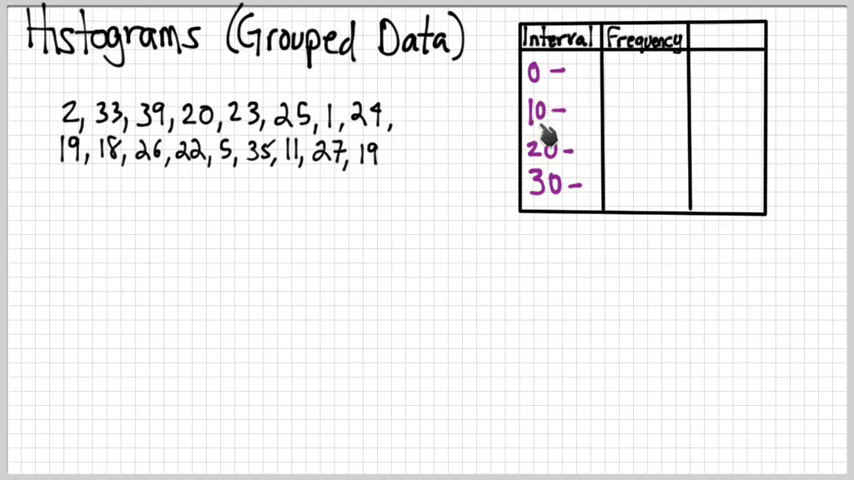
mouse_move(588, 78)
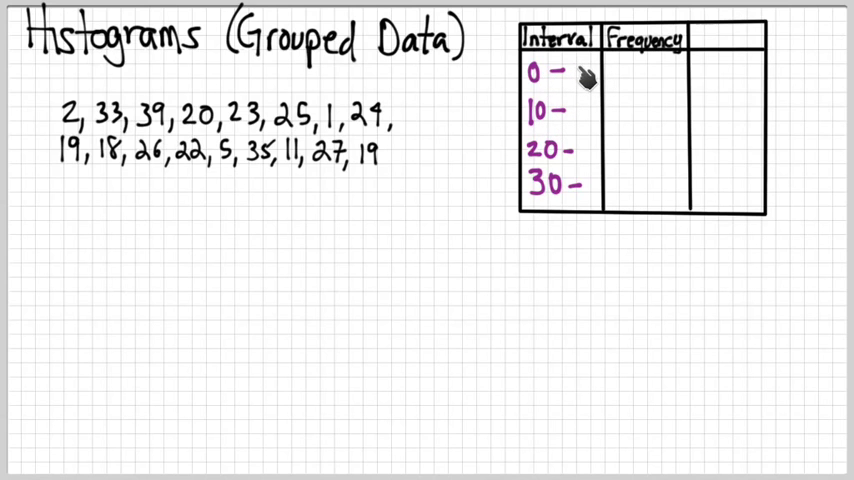
mouse_move(593, 80)
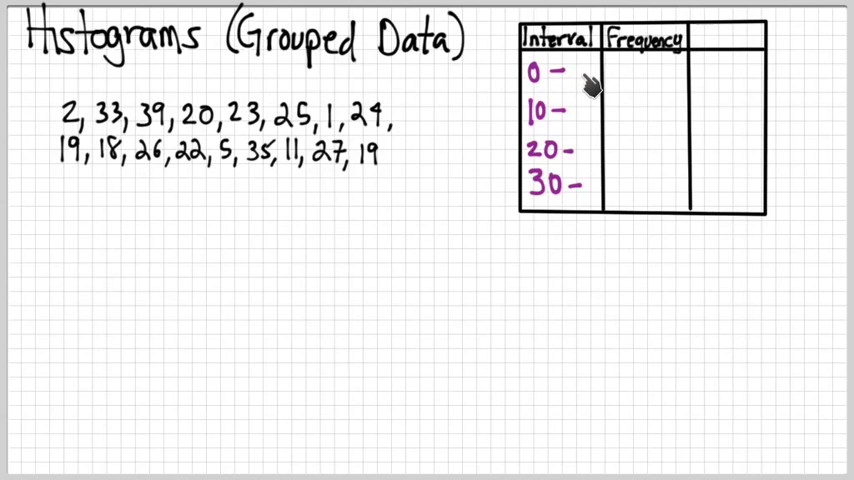
mouse_move(588, 78)
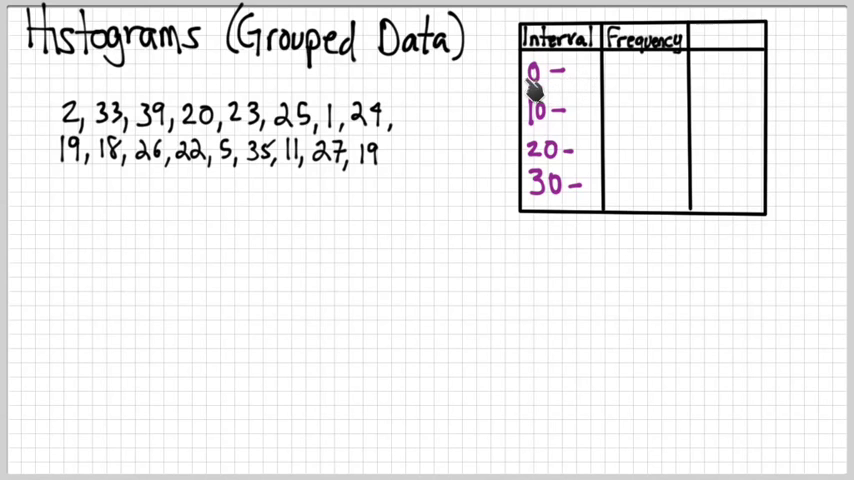
mouse_move(580, 75)
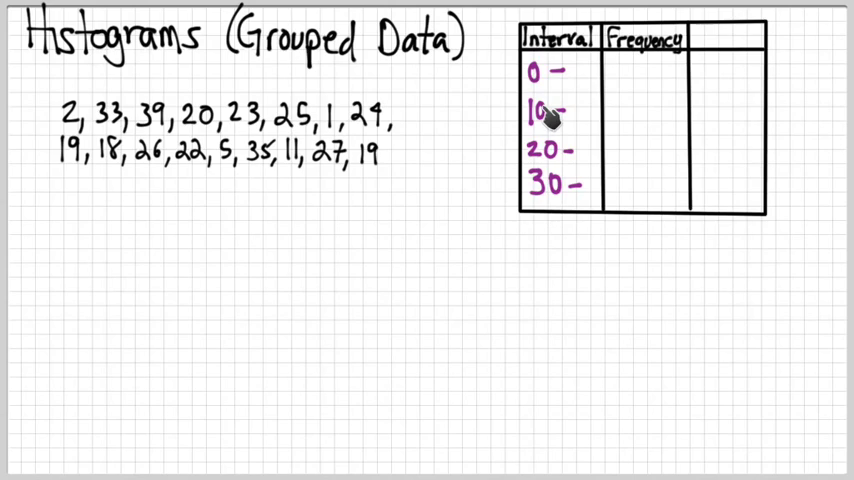
mouse_move(595, 85)
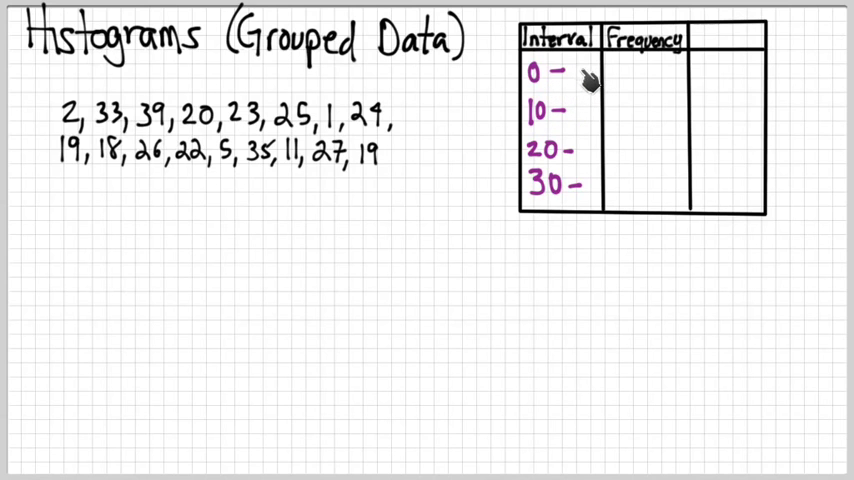
mouse_move(560, 152)
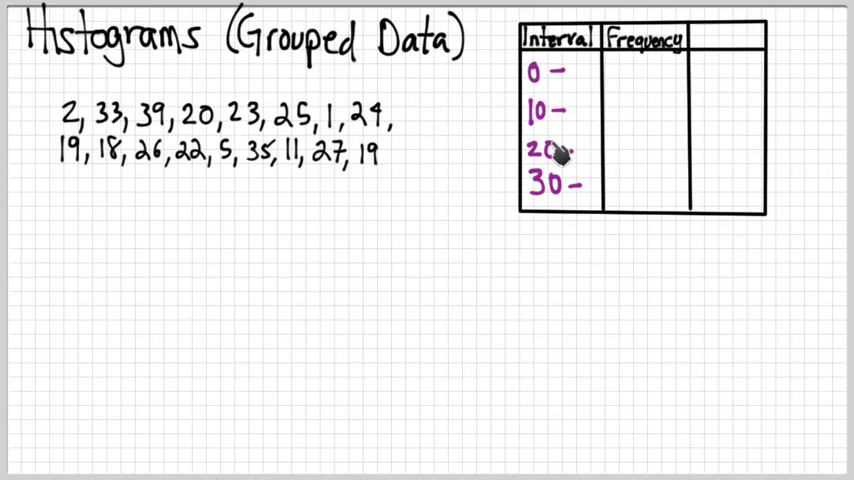
mouse_move(548, 118)
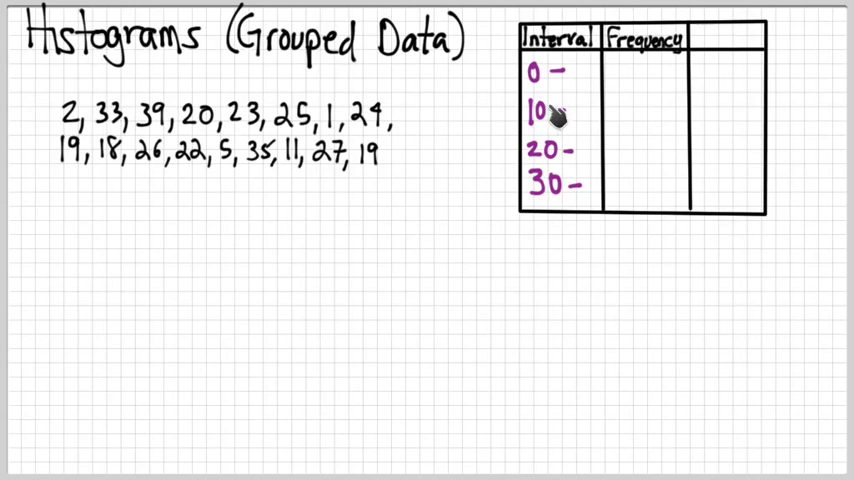
mouse_move(588, 115)
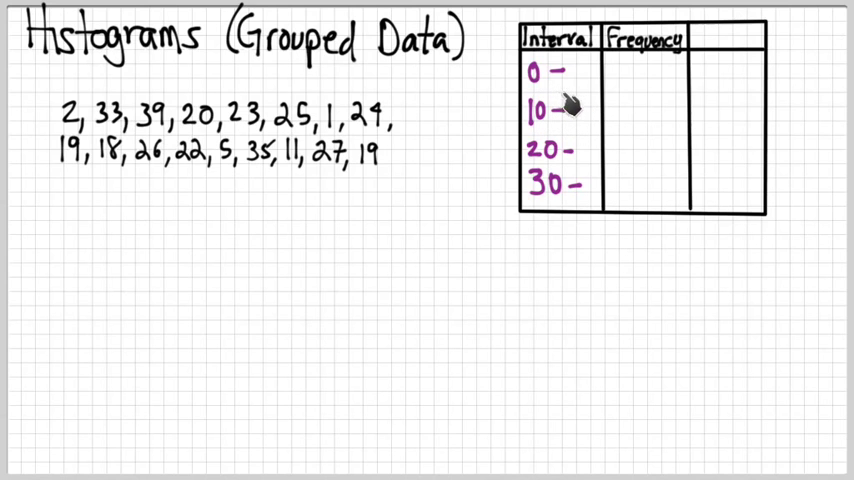
mouse_move(552, 166)
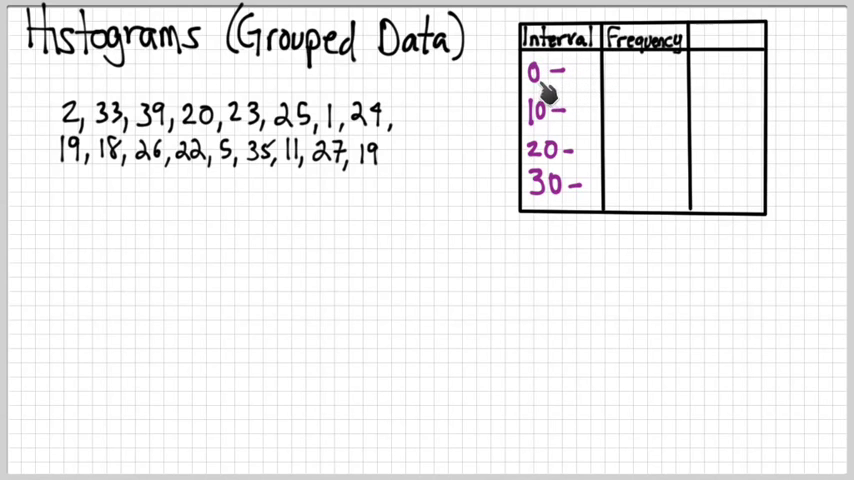
mouse_move(548, 92)
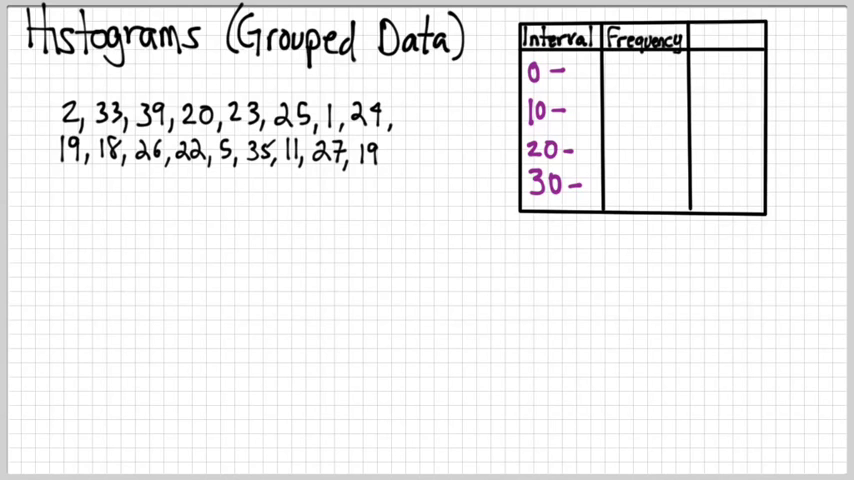
mouse_move(643, 92)
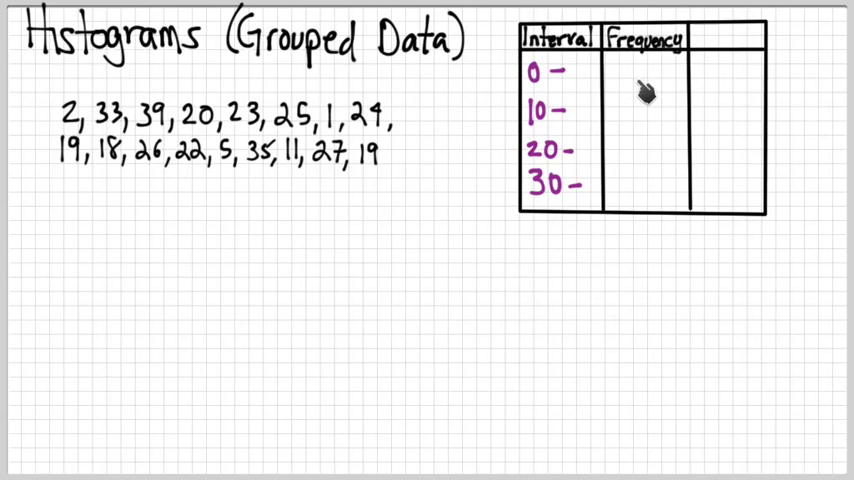
mouse_move(660, 76)
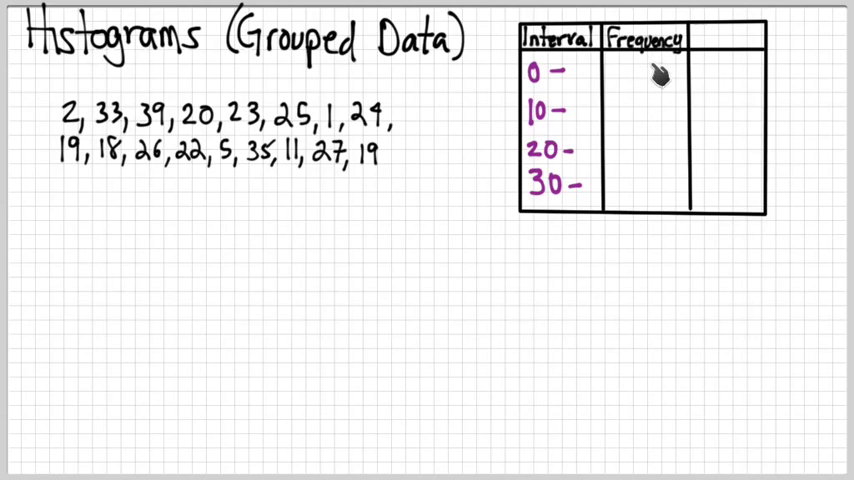
mouse_move(655, 75)
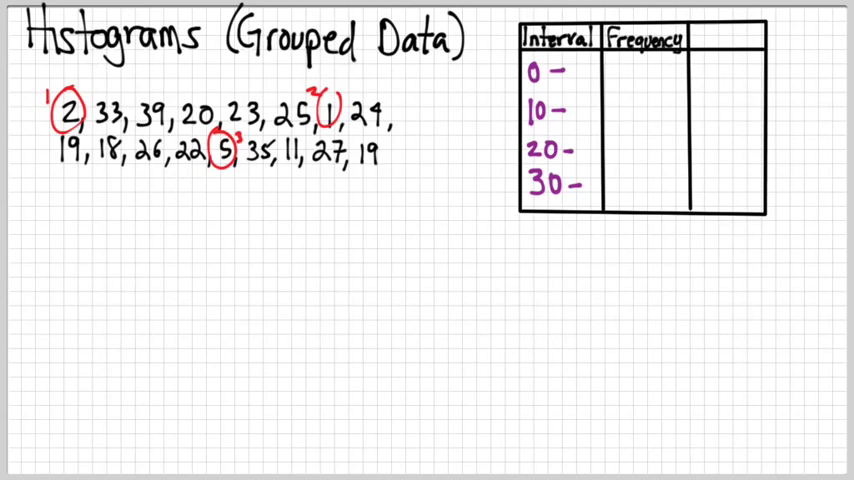
mouse_move(338, 118)
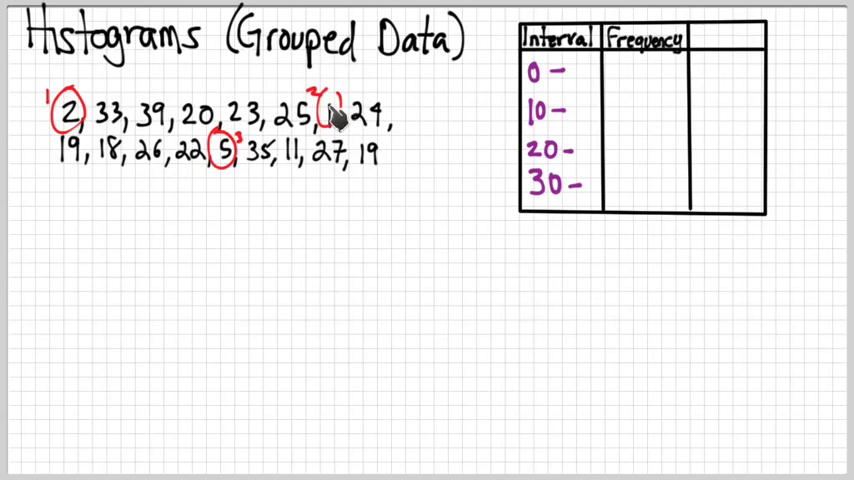
mouse_move(335, 115)
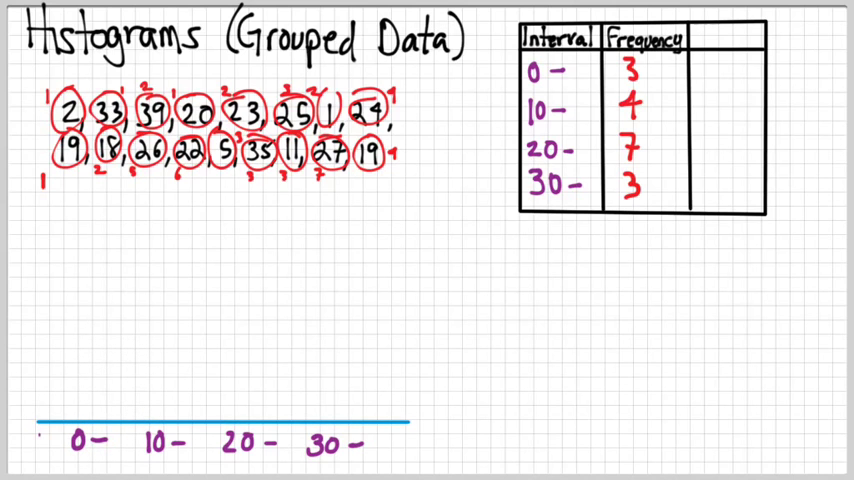
mouse_move(78, 373)
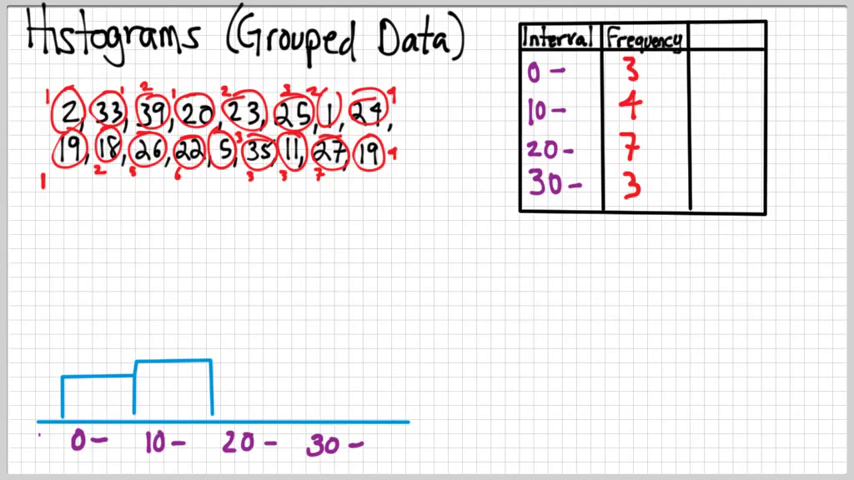
mouse_move(503, 176)
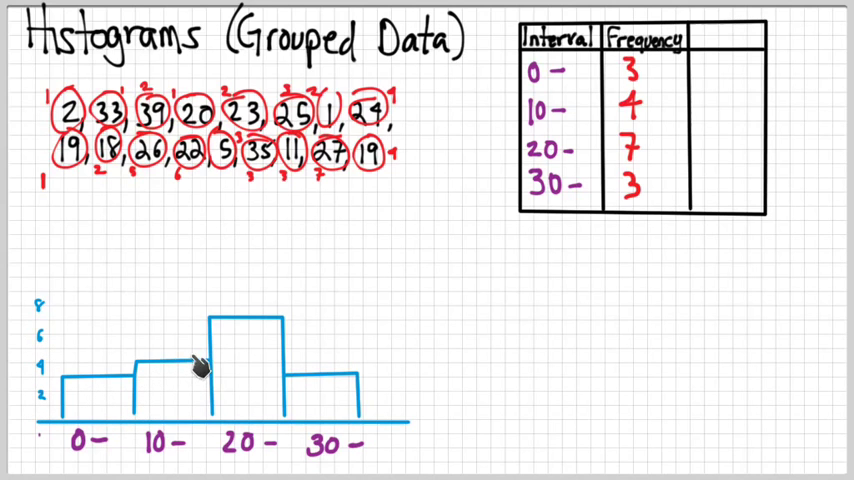
mouse_move(197, 328)
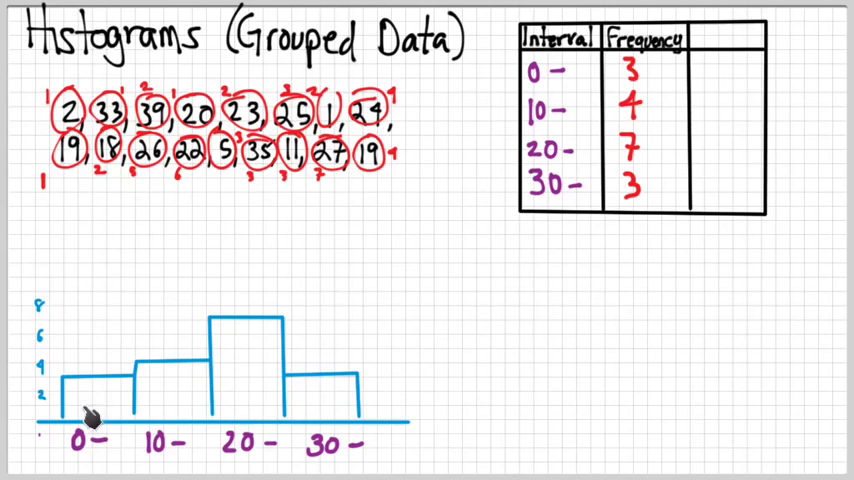
mouse_move(175, 395)
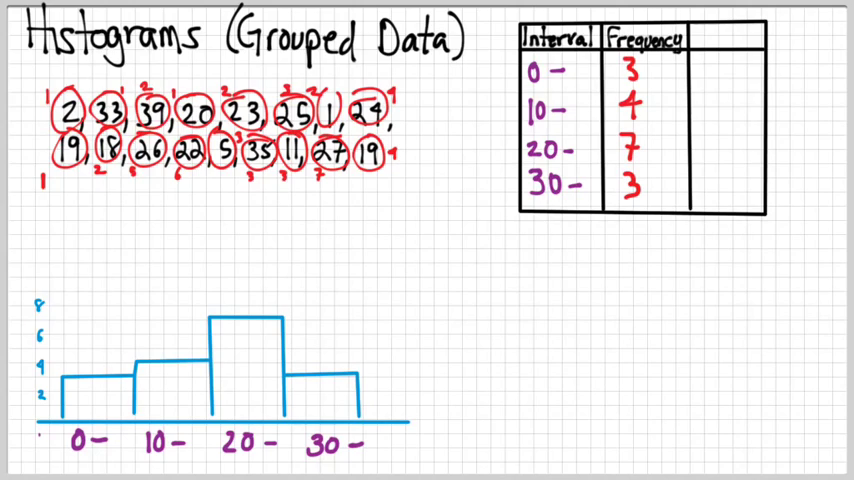
text(Frequency Histogr)
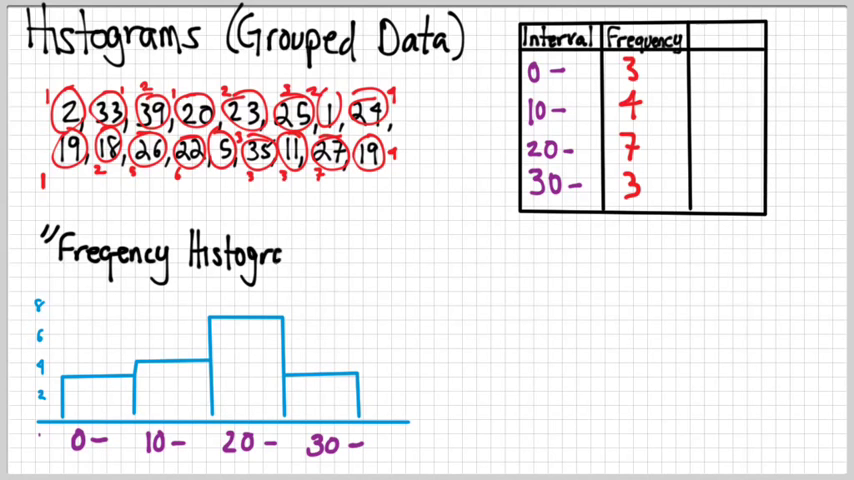
text(m")
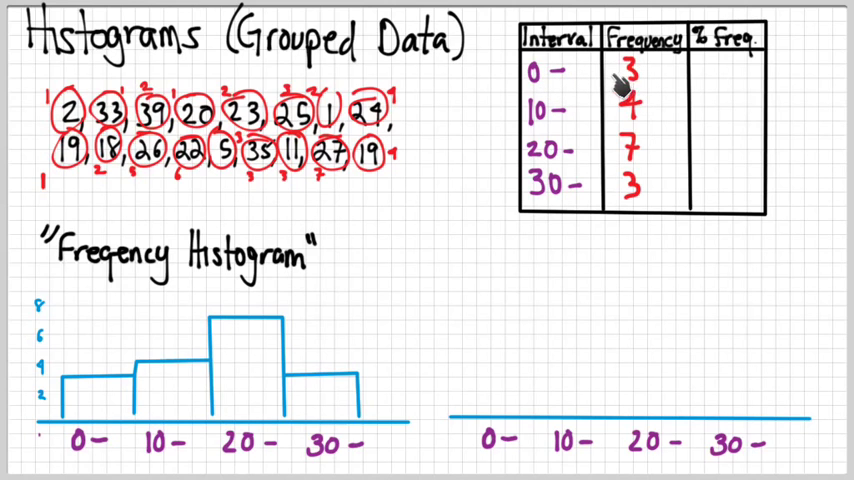
mouse_move(418, 185)
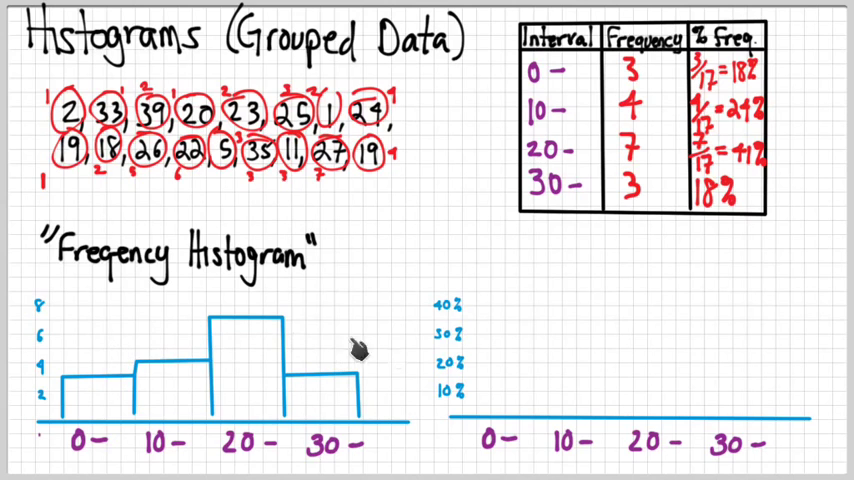
mouse_move(357, 348)
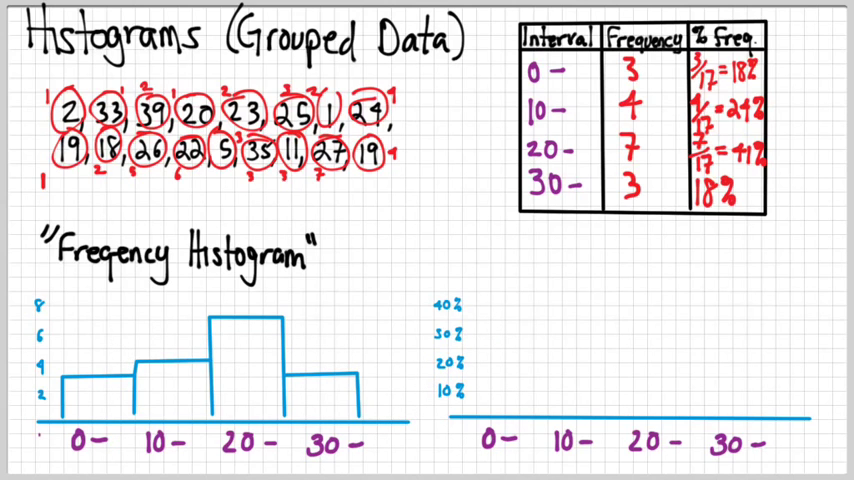
mouse_move(320, 330)
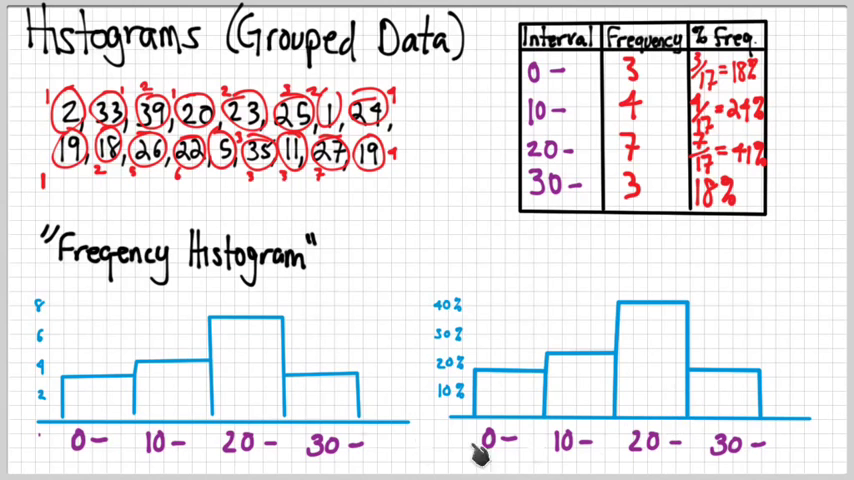
mouse_move(207, 393)
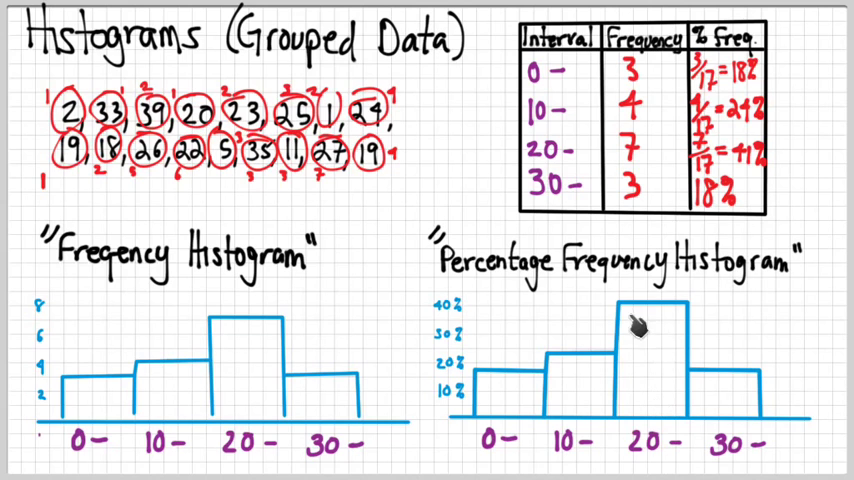
mouse_move(633, 315)
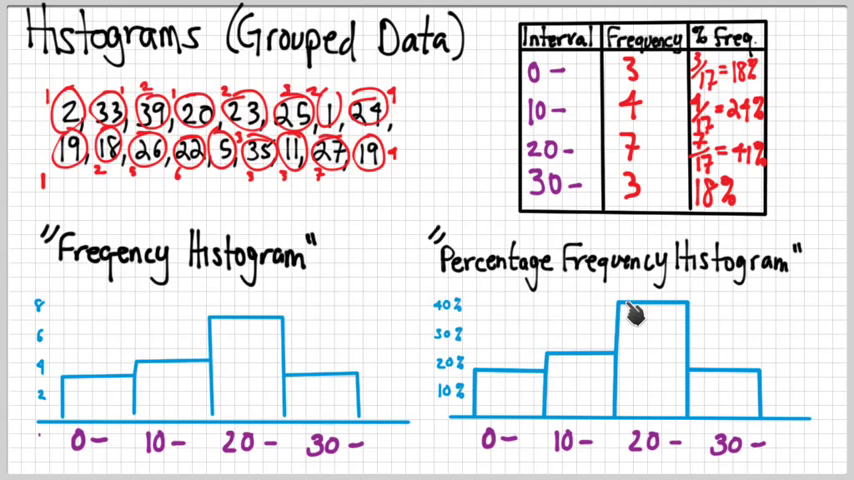
mouse_move(560, 315)
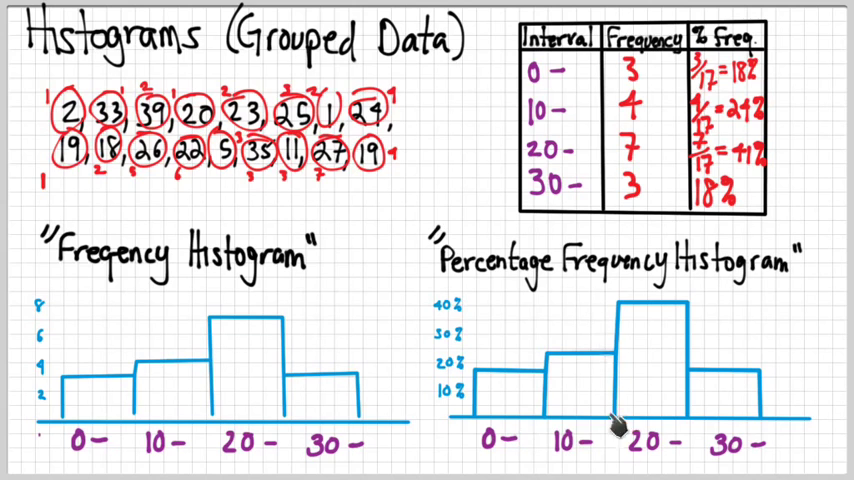
mouse_move(618, 430)
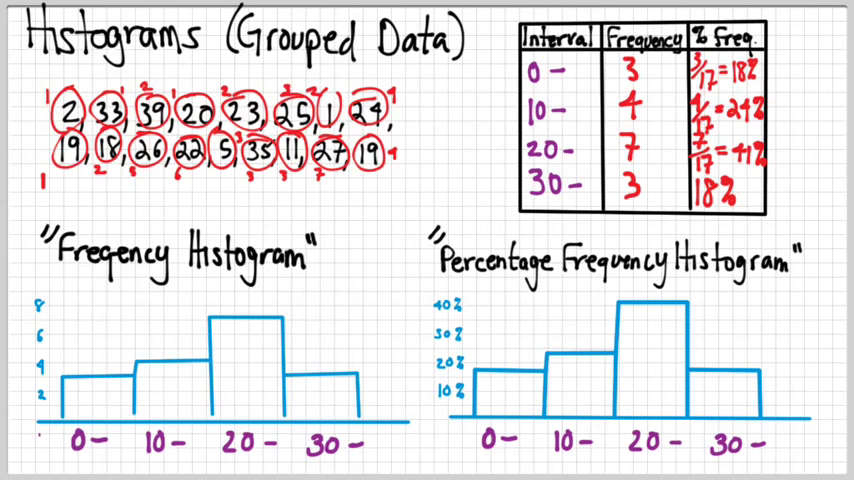